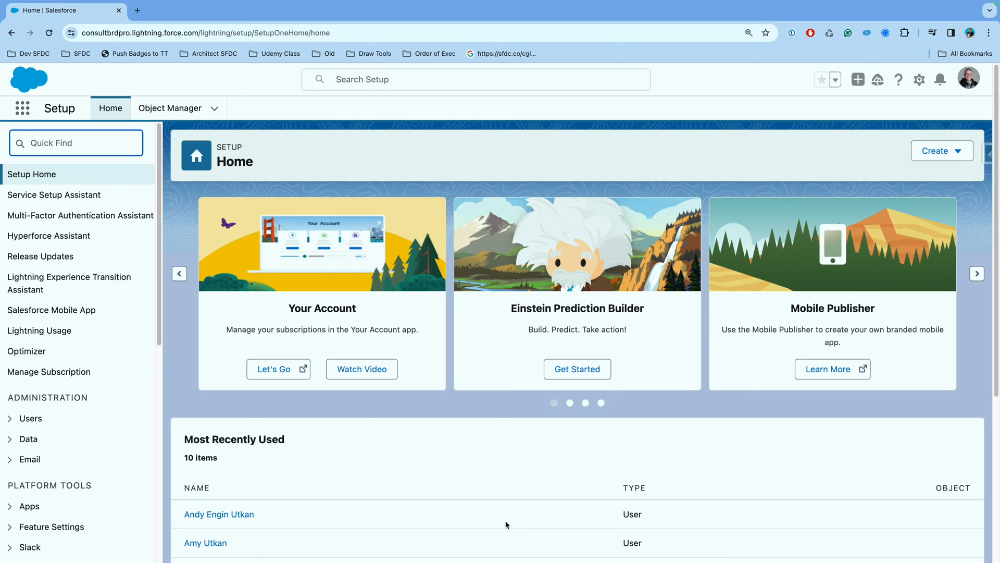
- Search the Setup menu for 'DKIM' to reveal the DKIM Keys entry
{"action": "left_click", "coordinate": [75, 143]}
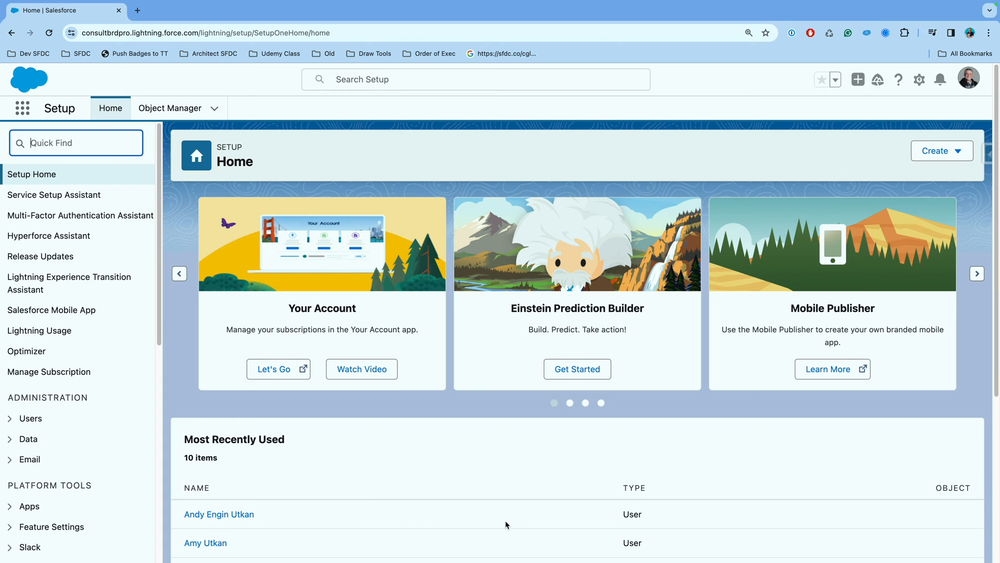
{"action": "mouse_move", "coordinate": [919, 79]}
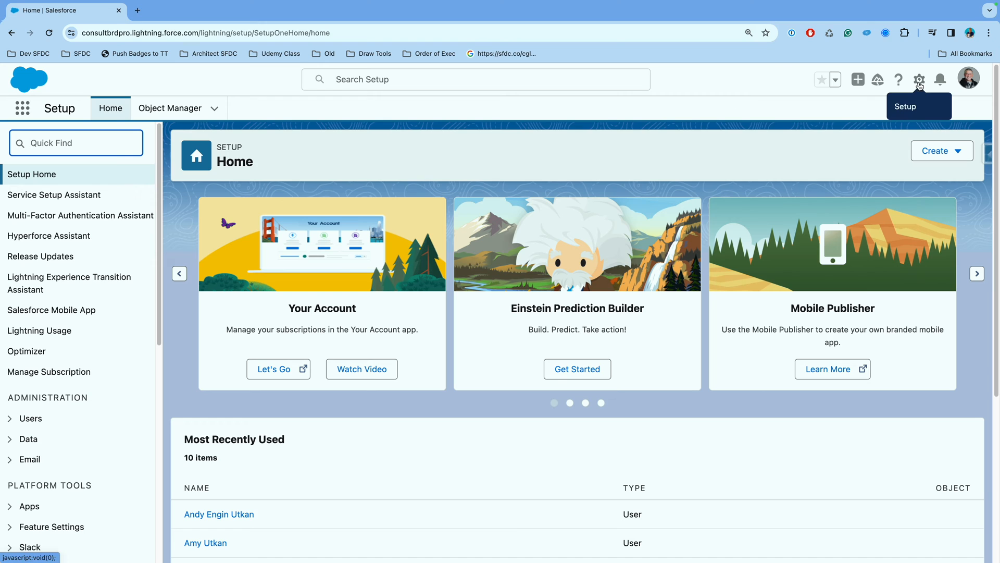
{"action": "mouse_move", "coordinate": [500, 146]}
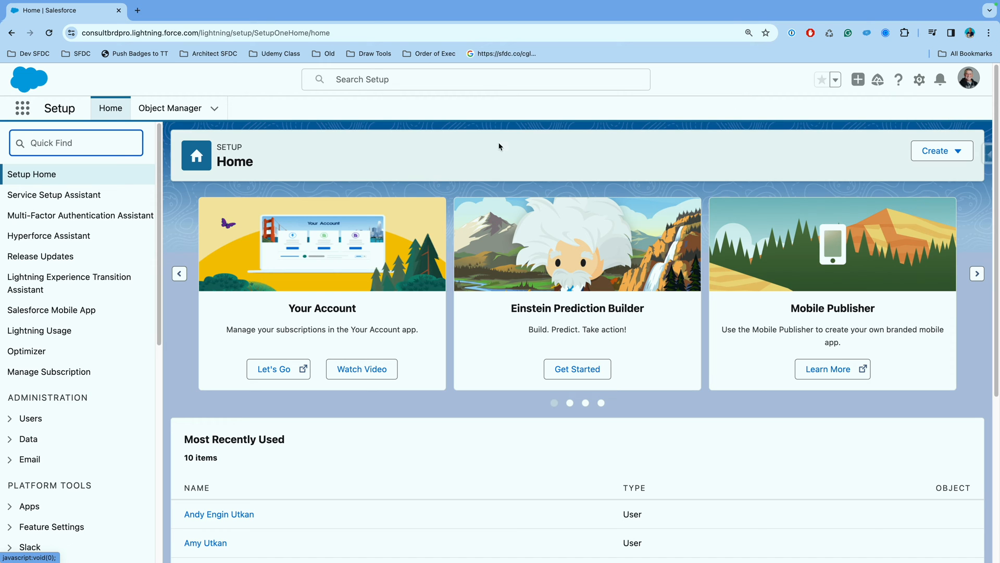
{"action": "type", "text": "D"}
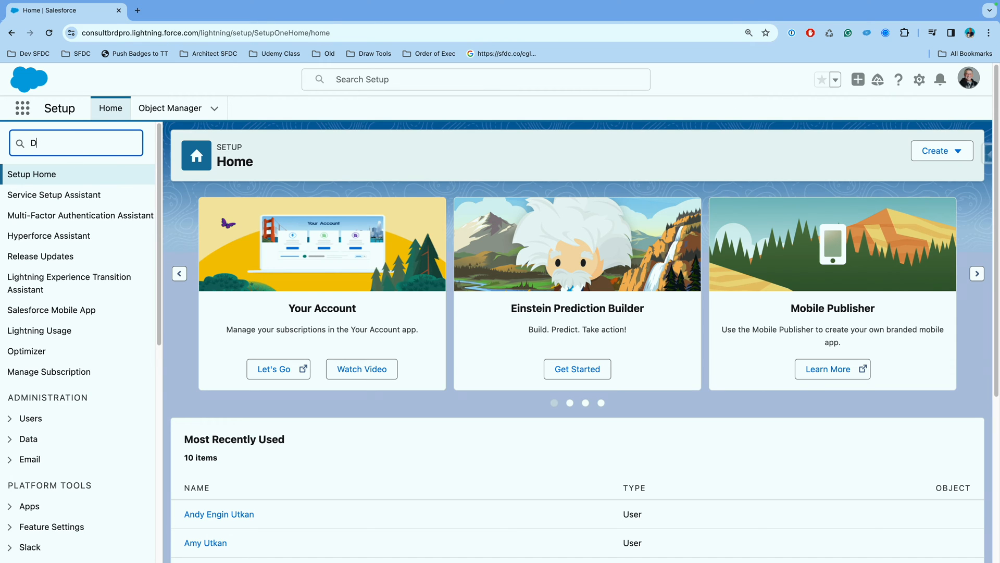
{"action": "type", "text": "KIM"}
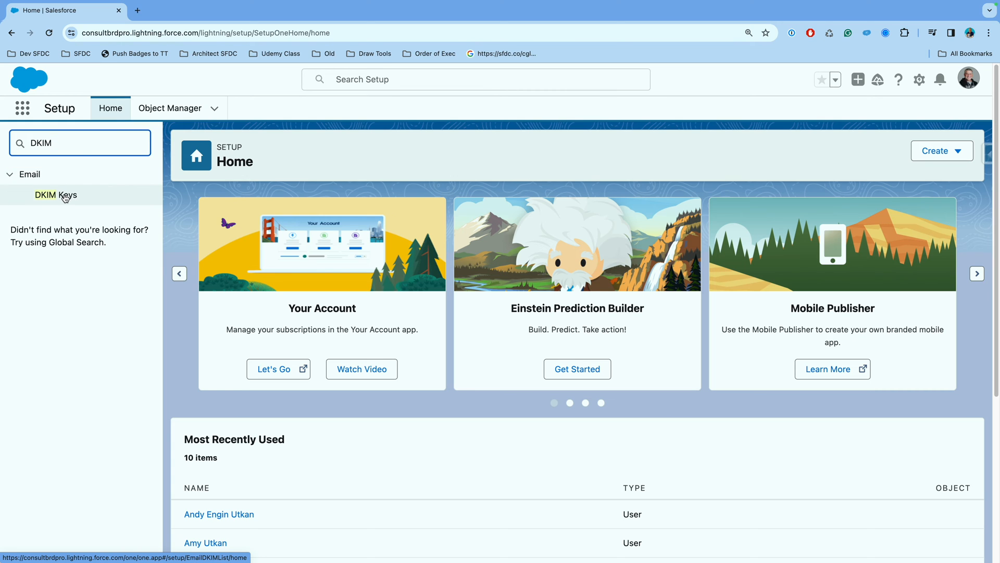
- Open DKIM Keys under Email to view the existing sf1 2048-bit key
{"action": "left_click", "coordinate": [56, 195]}
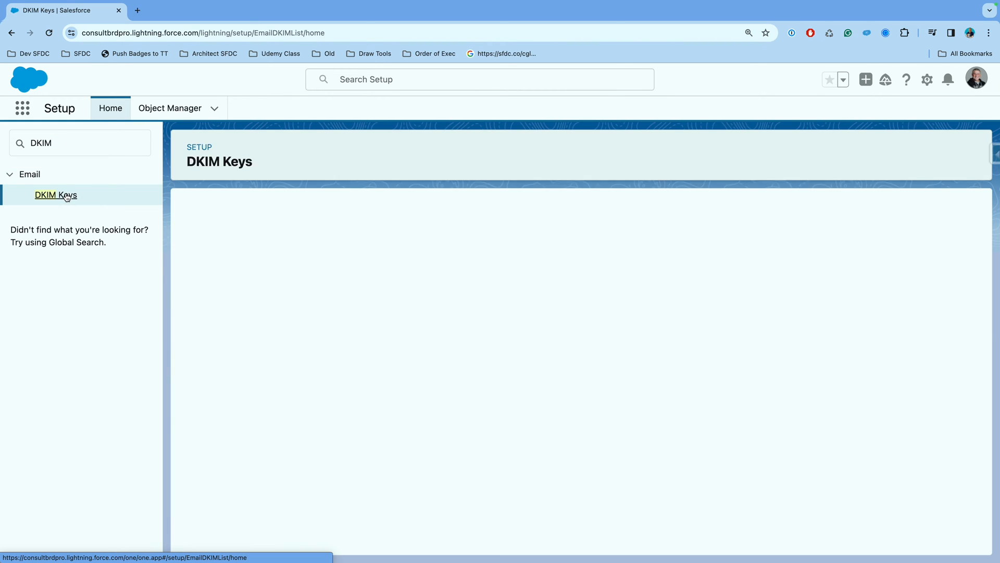
{"action": "left_click", "coordinate": [56, 195]}
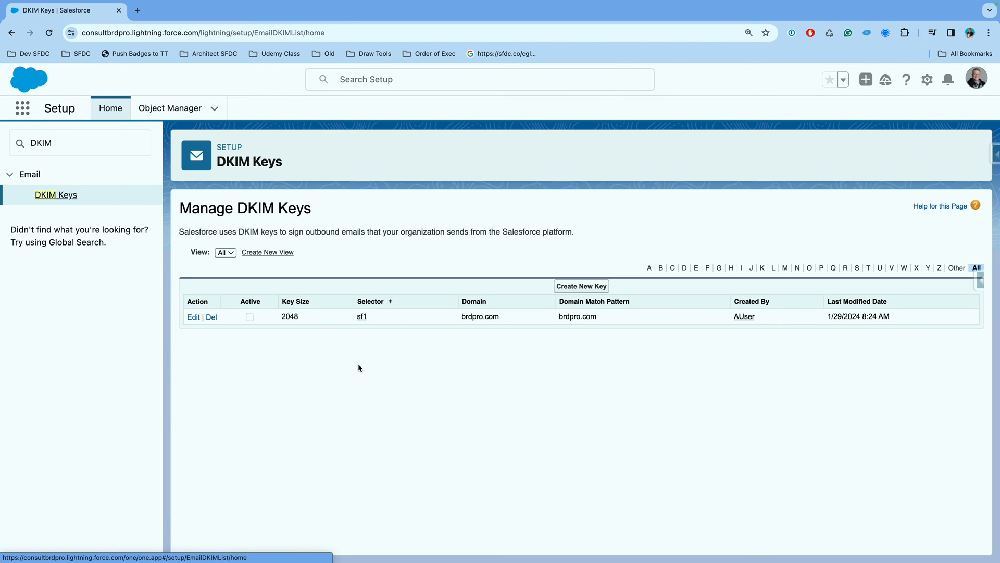
{"action": "mouse_move", "coordinate": [209, 329]}
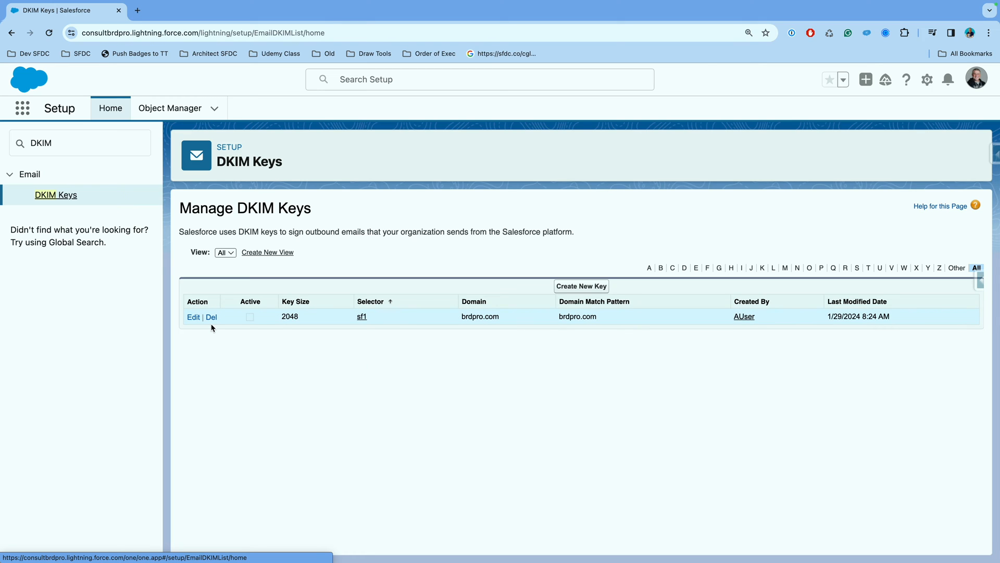
{"action": "mouse_move", "coordinate": [237, 323]}
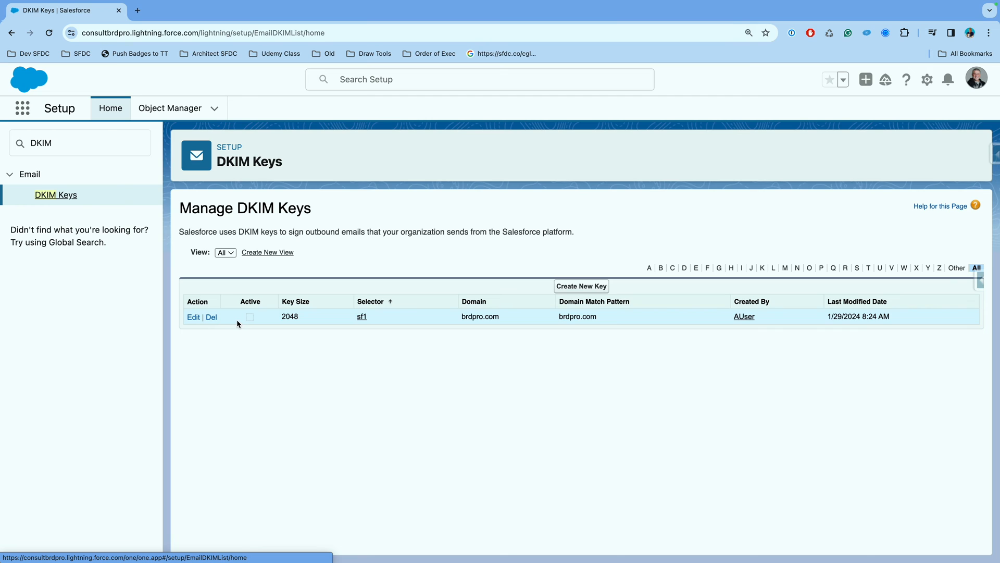
{"action": "mouse_move", "coordinate": [596, 290]}
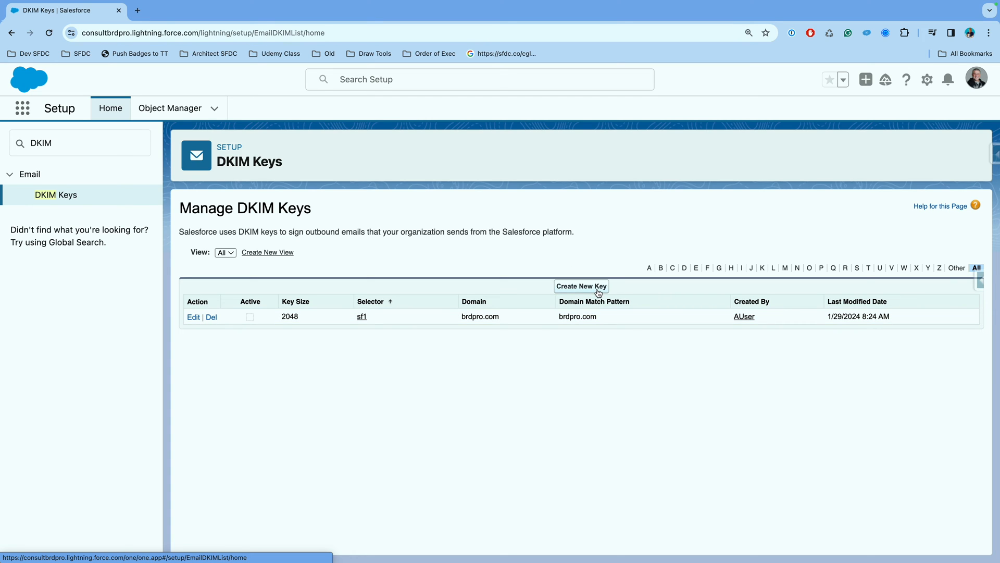
- Start a new DKIM key and choose the 2048-bit key size
{"action": "left_click", "coordinate": [582, 286]}
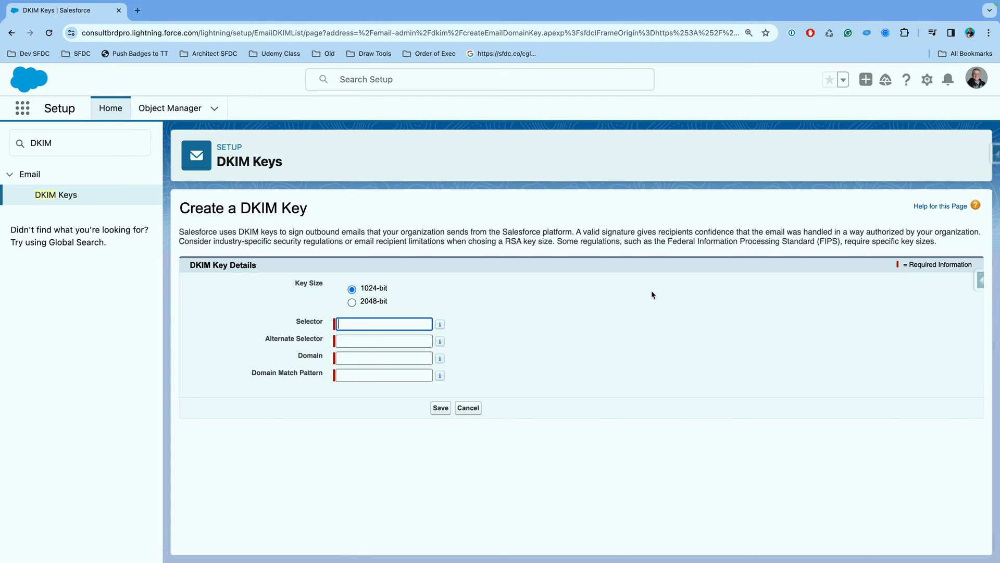
{"action": "mouse_move", "coordinate": [258, 282]}
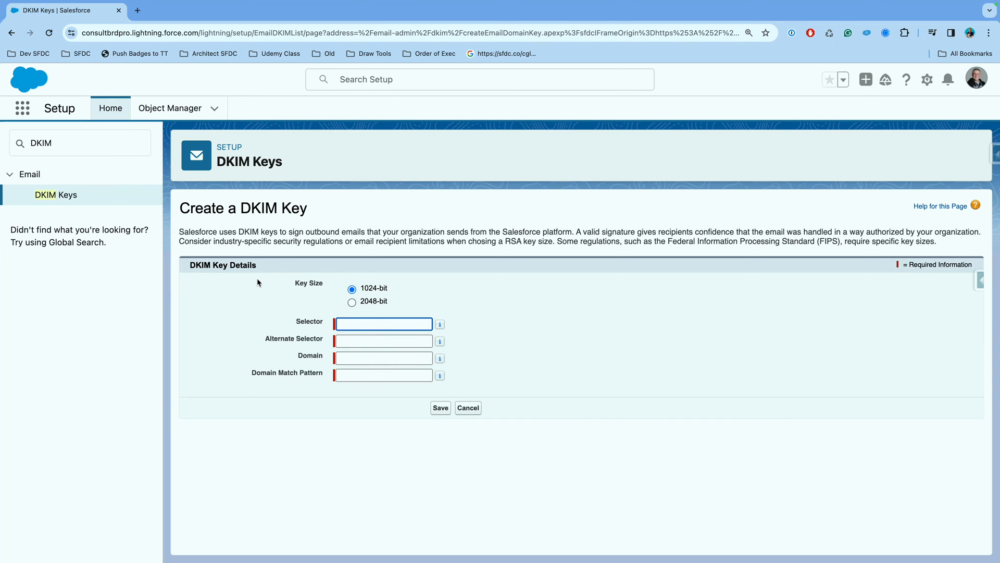
{"action": "mouse_move", "coordinate": [328, 312]}
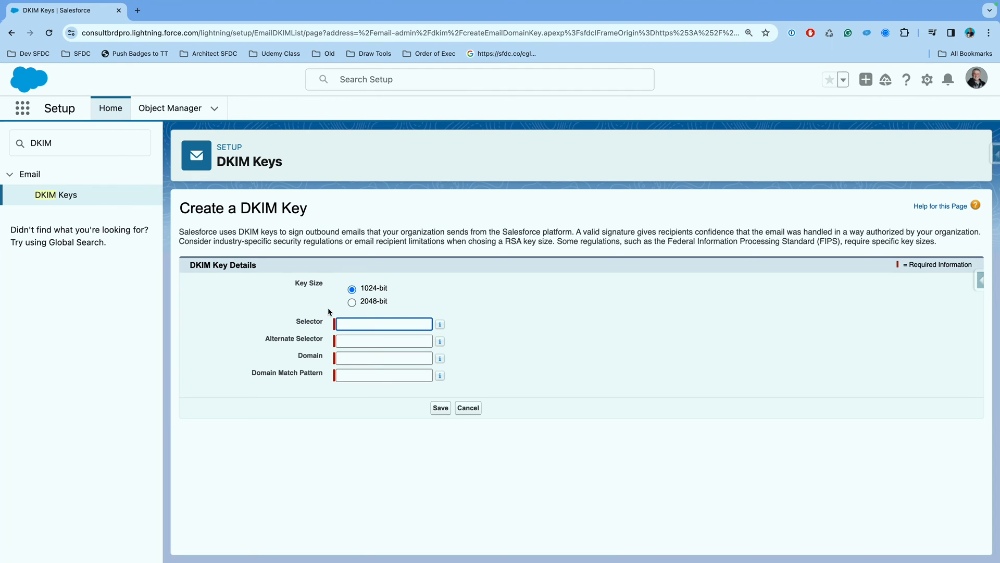
{"action": "left_click", "coordinate": [352, 302]}
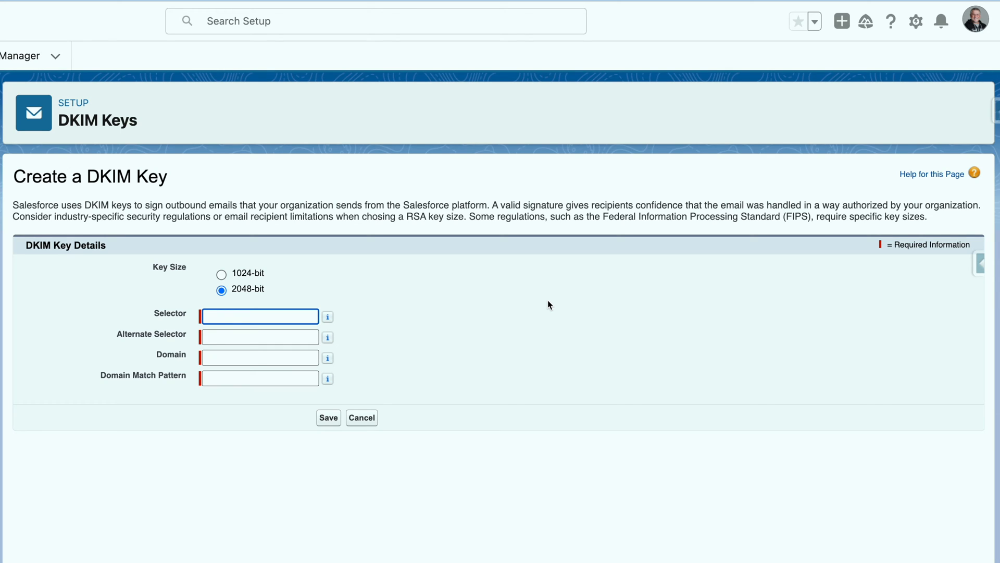
- Enter selectors salesforce1 and salesforce2, and brdpro.com as domain and match pattern
{"action": "type", "text": "salesforce1"}
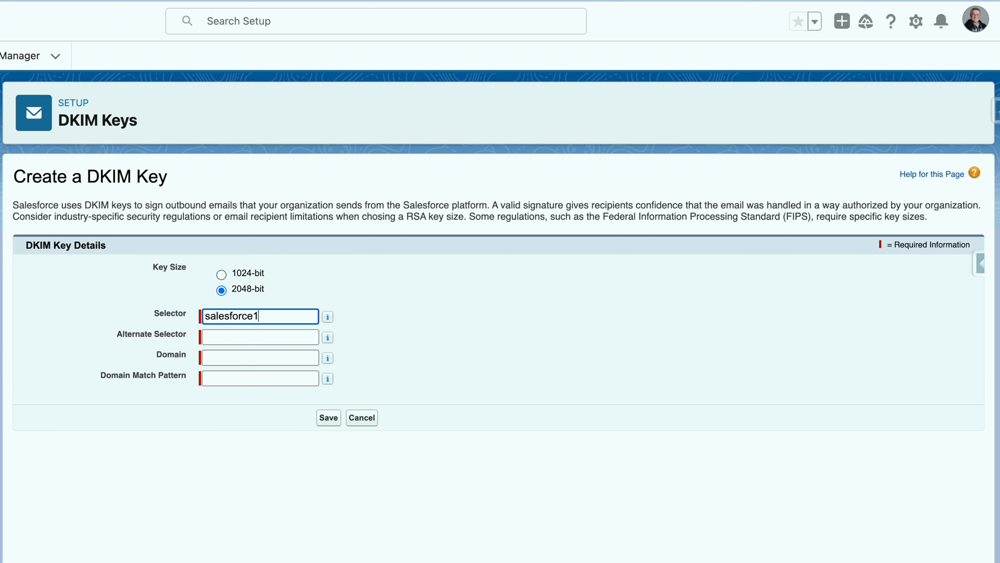
{"action": "left_click", "coordinate": [259, 336]}
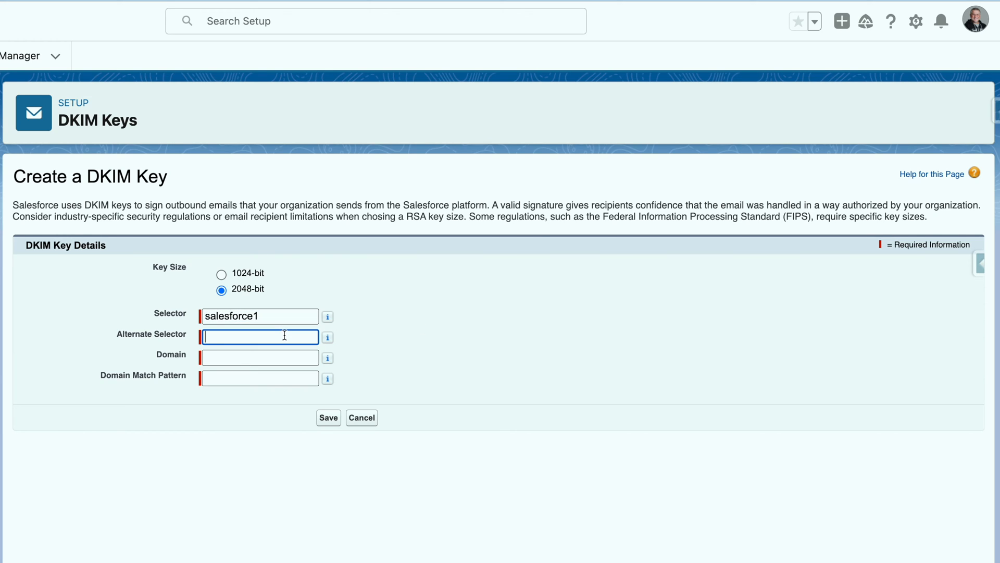
{"action": "type", "text": "salesforce2"}
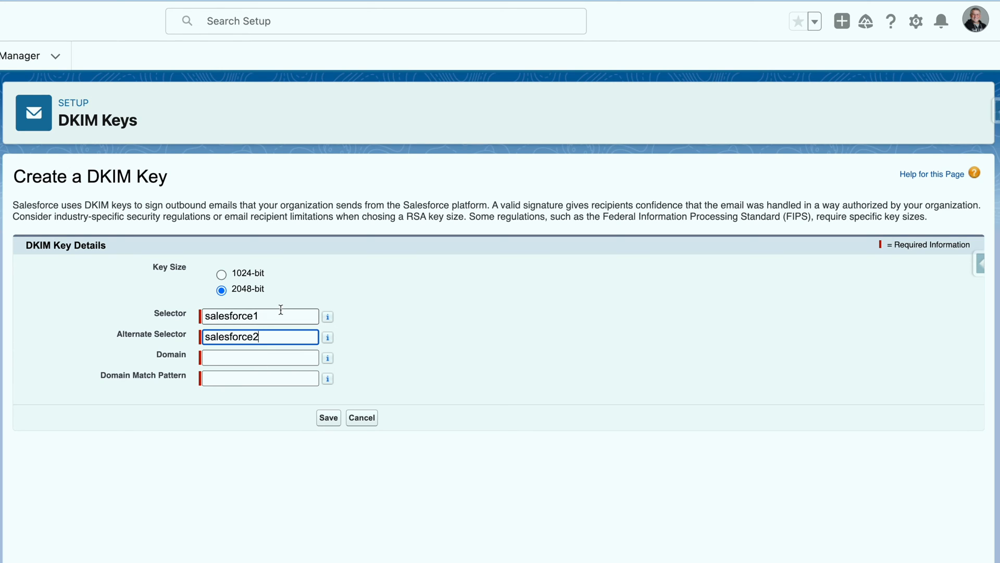
{"action": "mouse_move", "coordinate": [250, 361]}
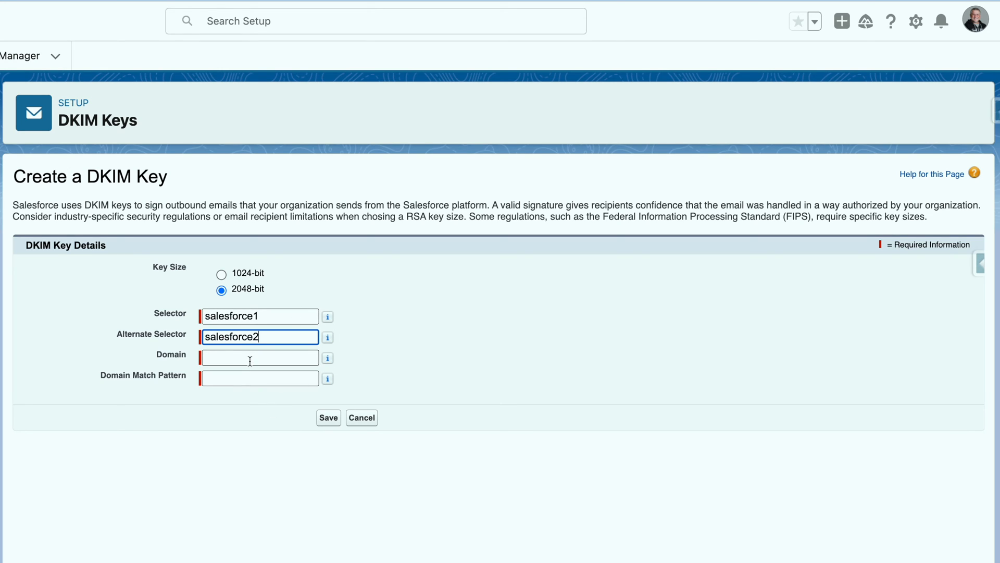
{"action": "left_click", "coordinate": [259, 358]}
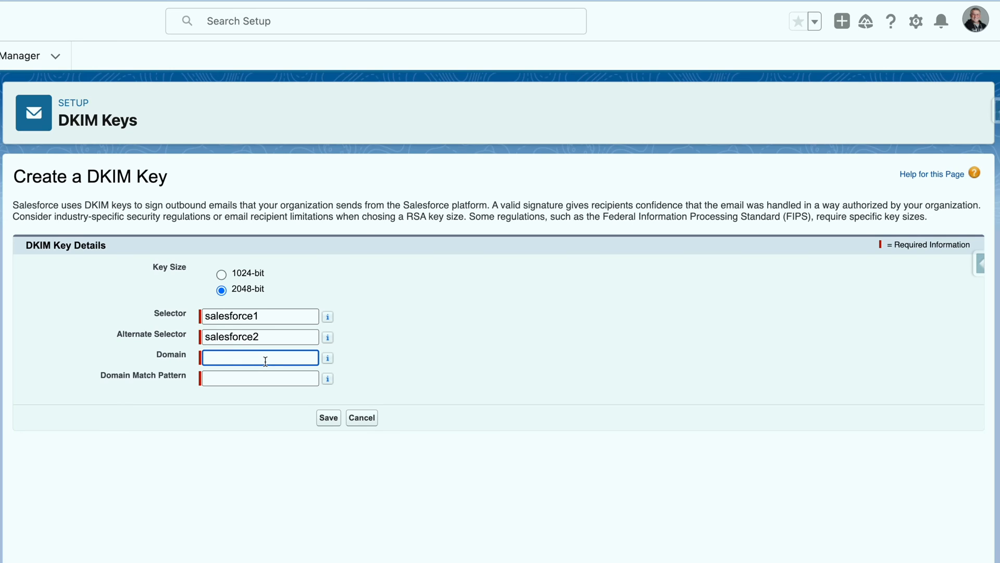
{"action": "type", "text": "brdpro."}
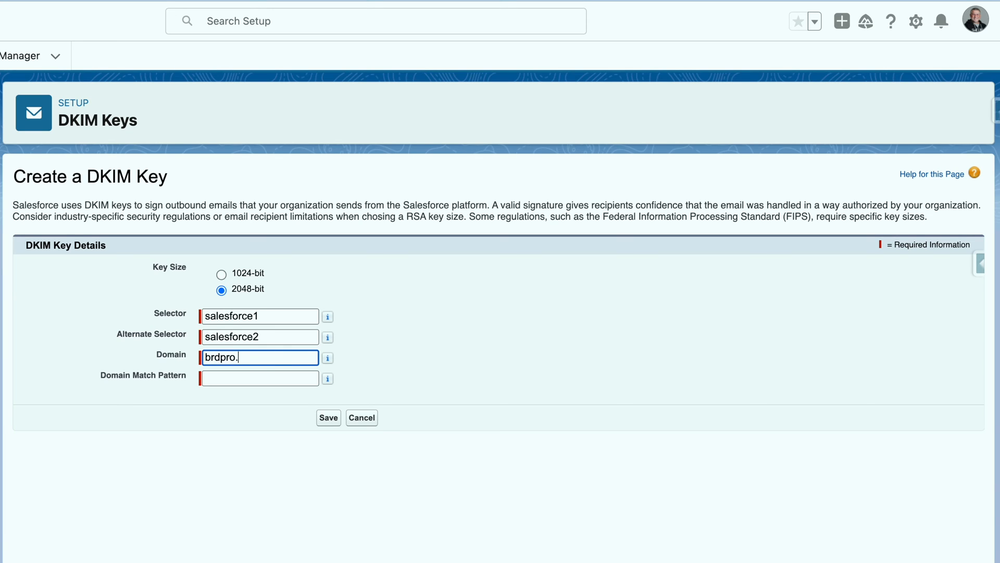
{"action": "type", "text": "brdpro.com"}
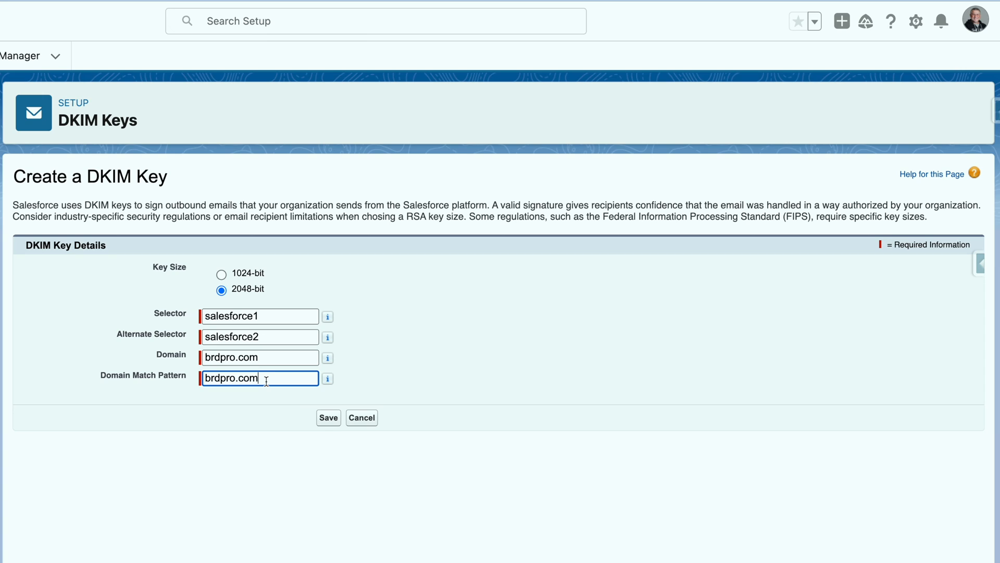
{"action": "mouse_move", "coordinate": [678, 326]}
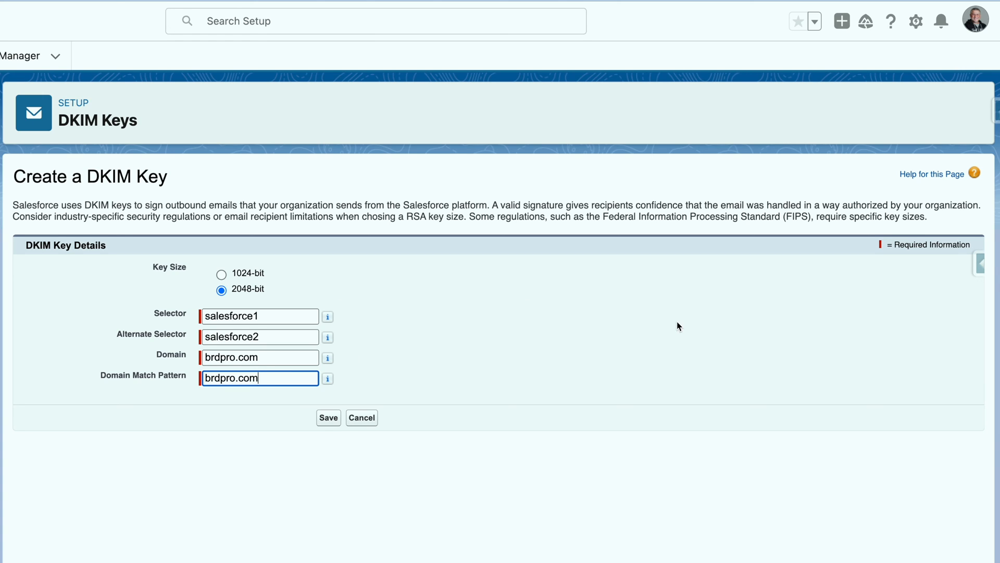
{"action": "mouse_move", "coordinate": [329, 418]}
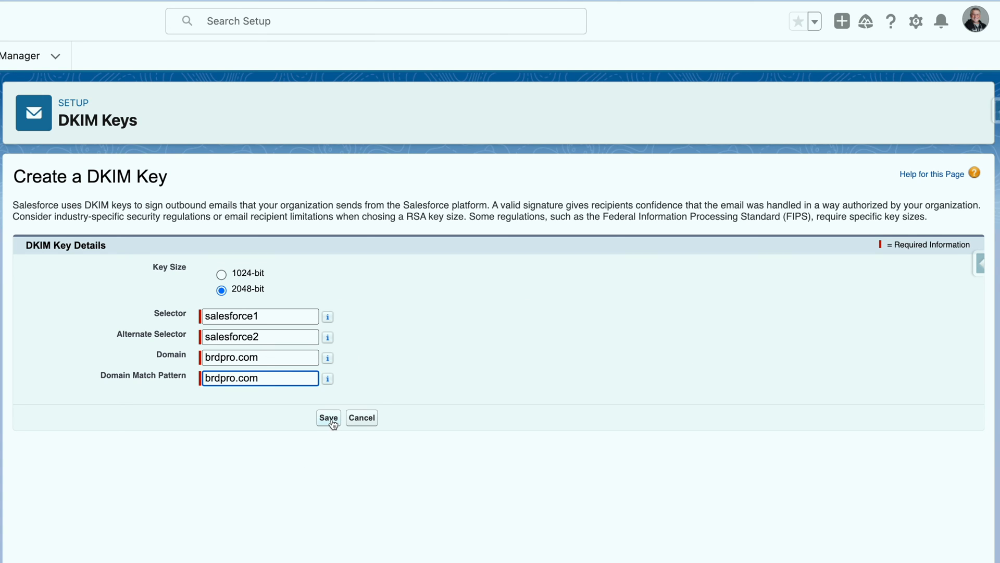
{"action": "left_click", "coordinate": [328, 417]}
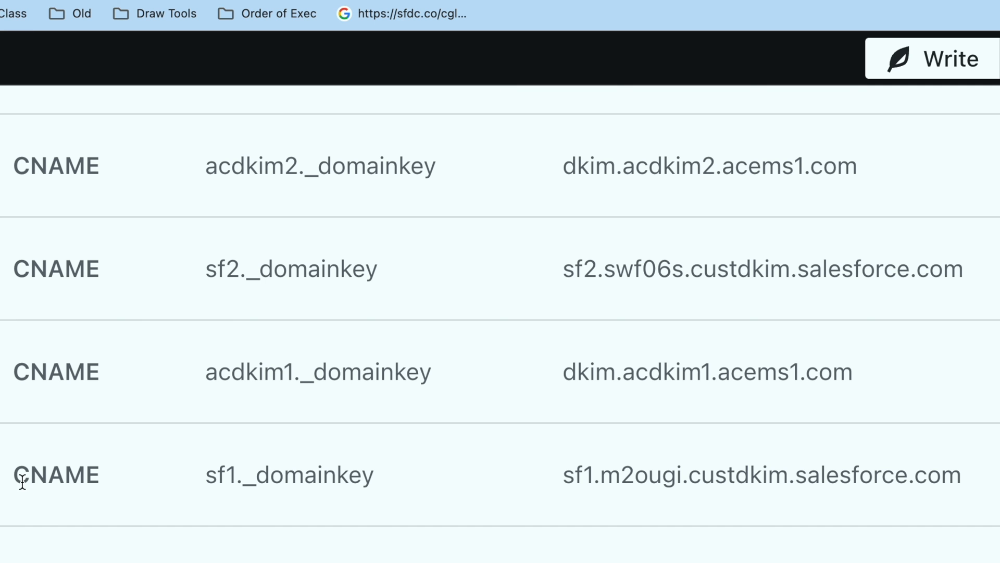
- Select the full sf1._domainkey CNAME row pointing to sf1.m2ougi.custdkim.salesforce.com
{"action": "left_click_drag", "start_coordinate": [16, 474], "coordinate": [332, 474]}
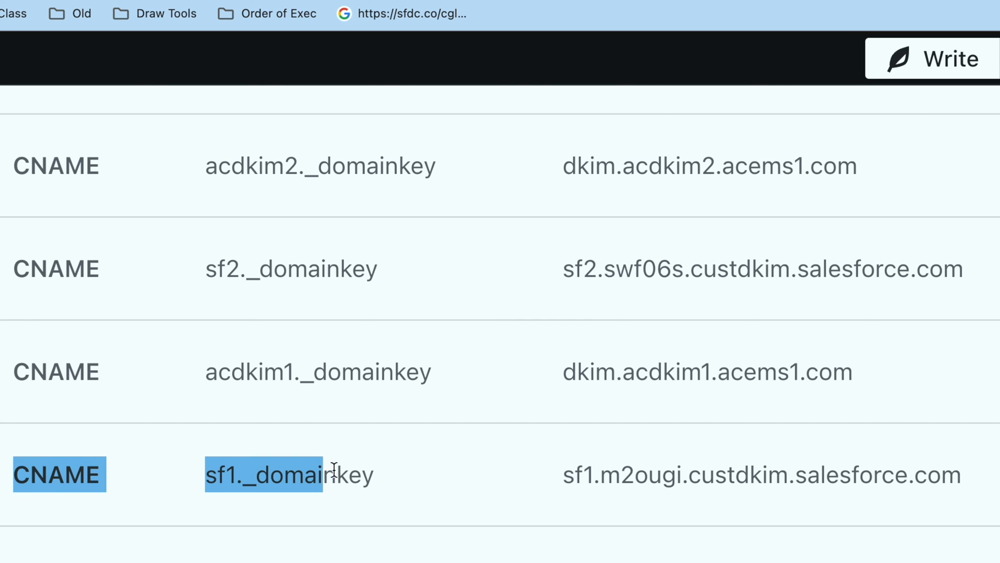
{"action": "left_click_drag", "start_coordinate": [332, 474], "coordinate": [963, 474]}
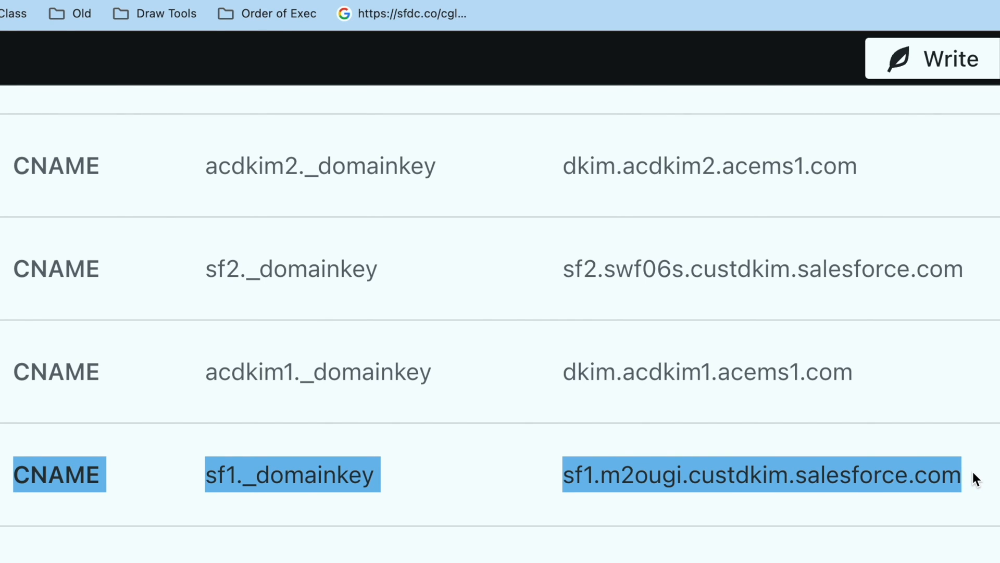
{"action": "mouse_move", "coordinate": [318, 508]}
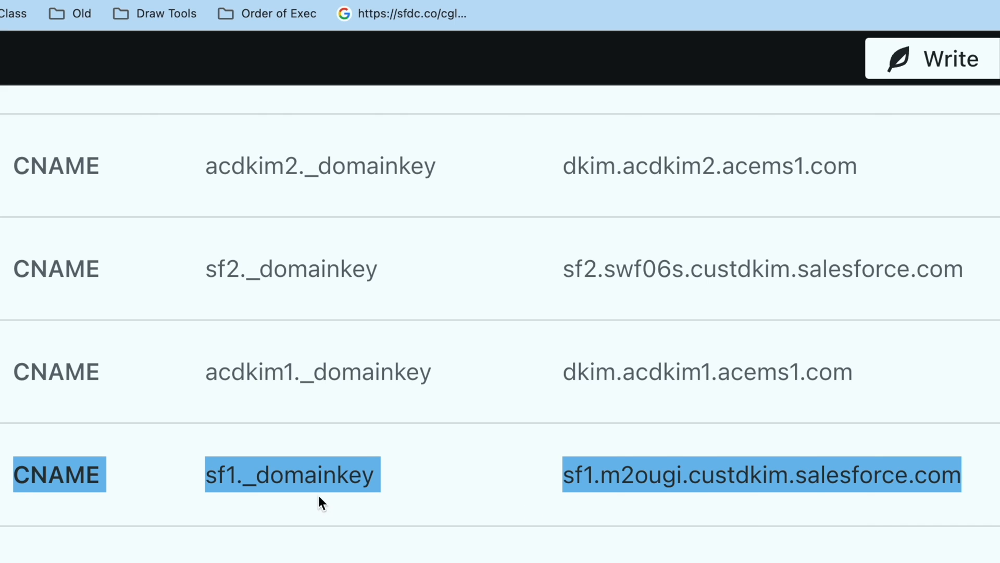